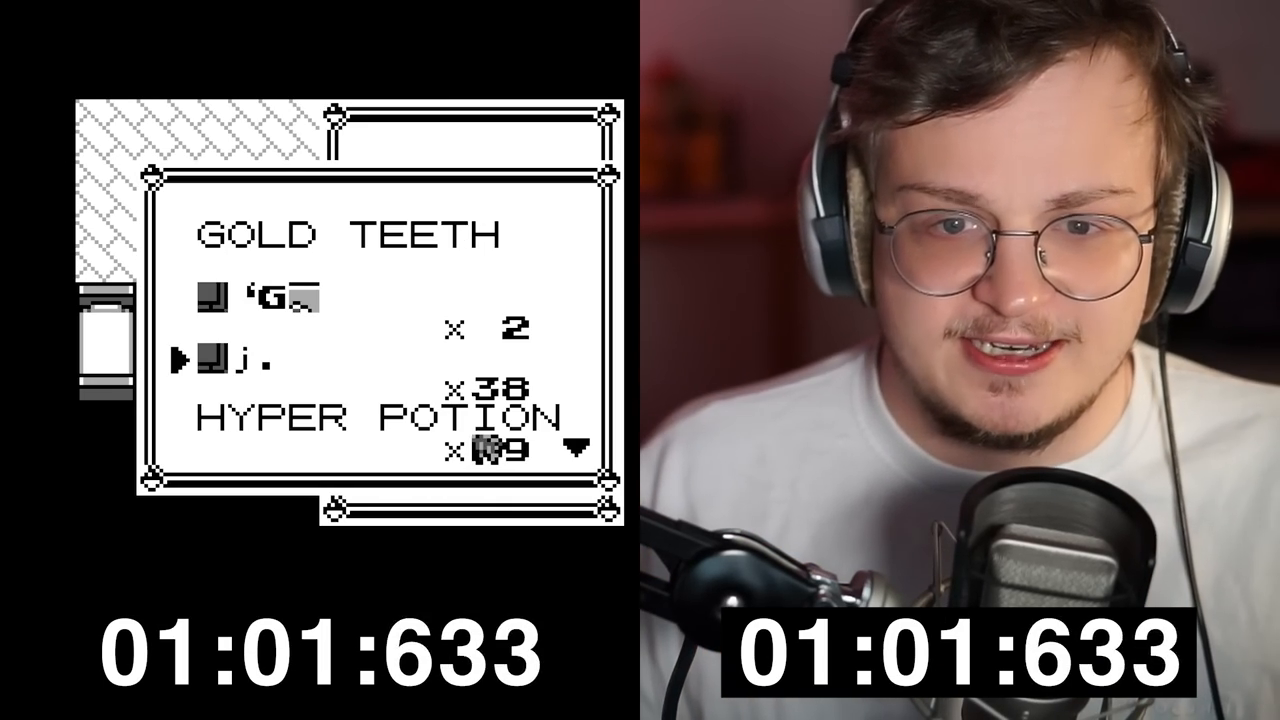
{"action": "scroll", "scroll_direction": "down", "scroll_amount": 3}
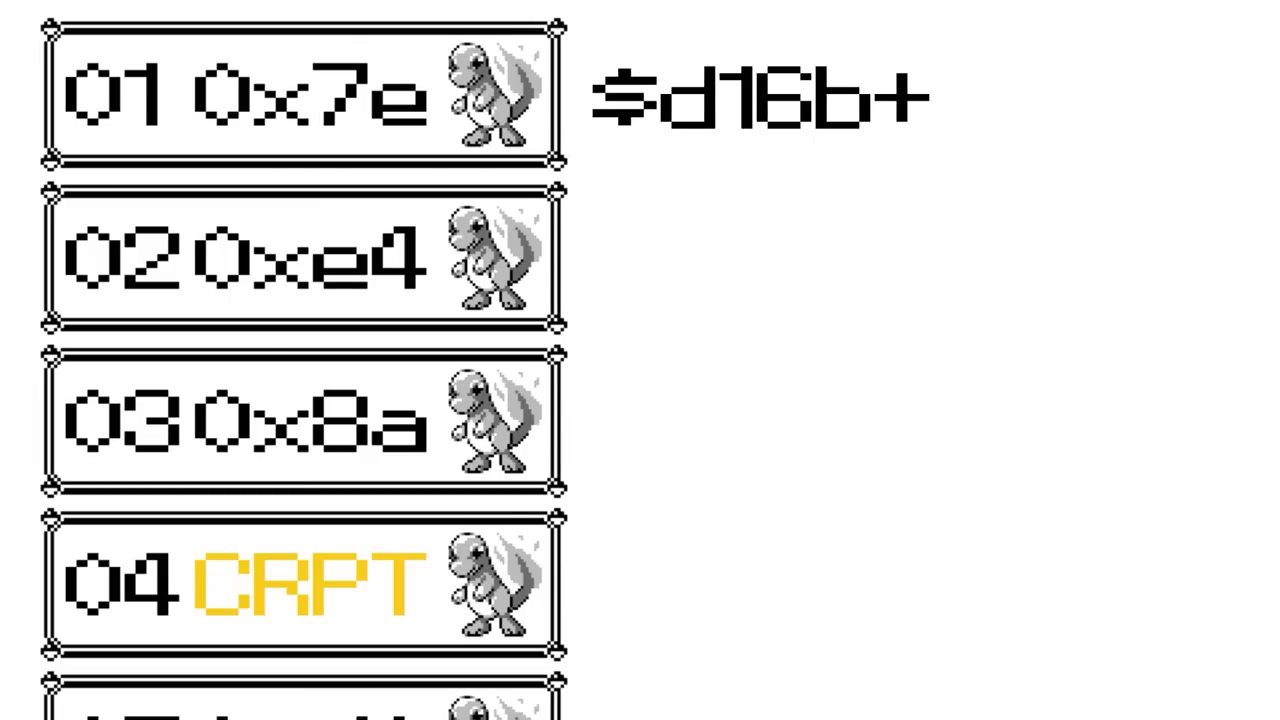
{"action": "scroll", "scroll_direction": "down", "scroll_amount": 3}
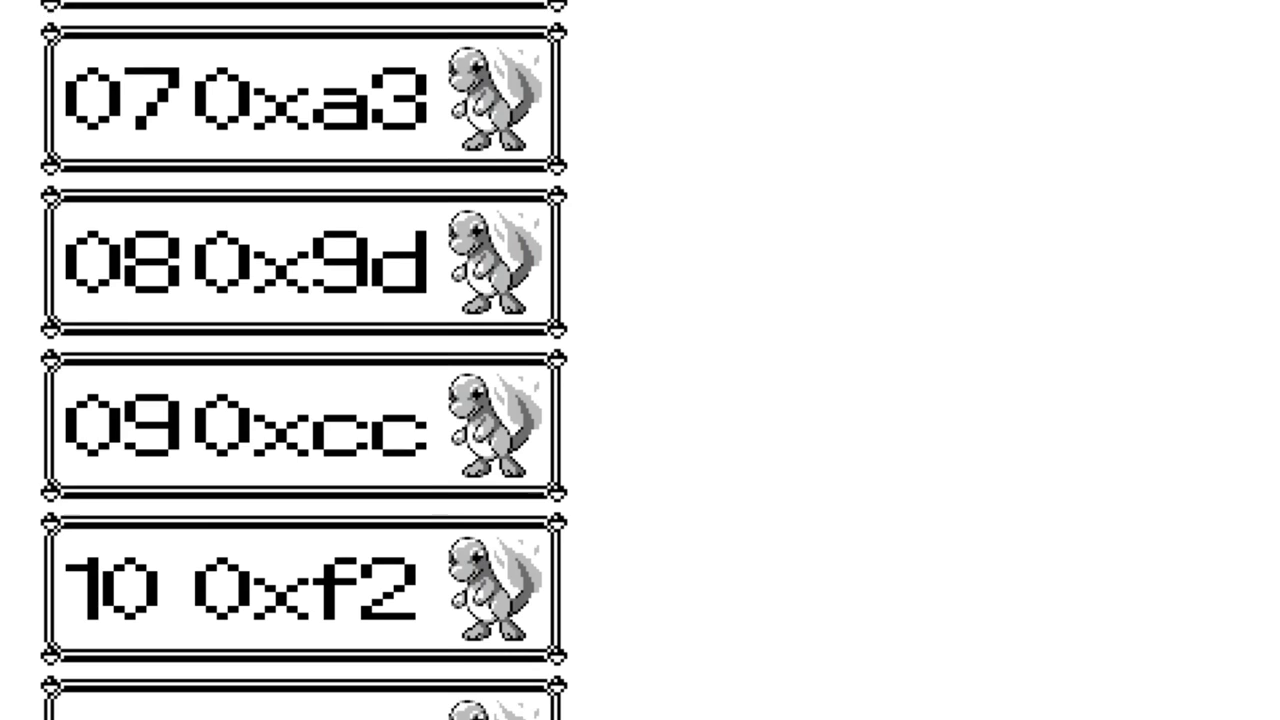
{"action": "scroll", "scroll_direction": "down", "scroll_amount": 3}
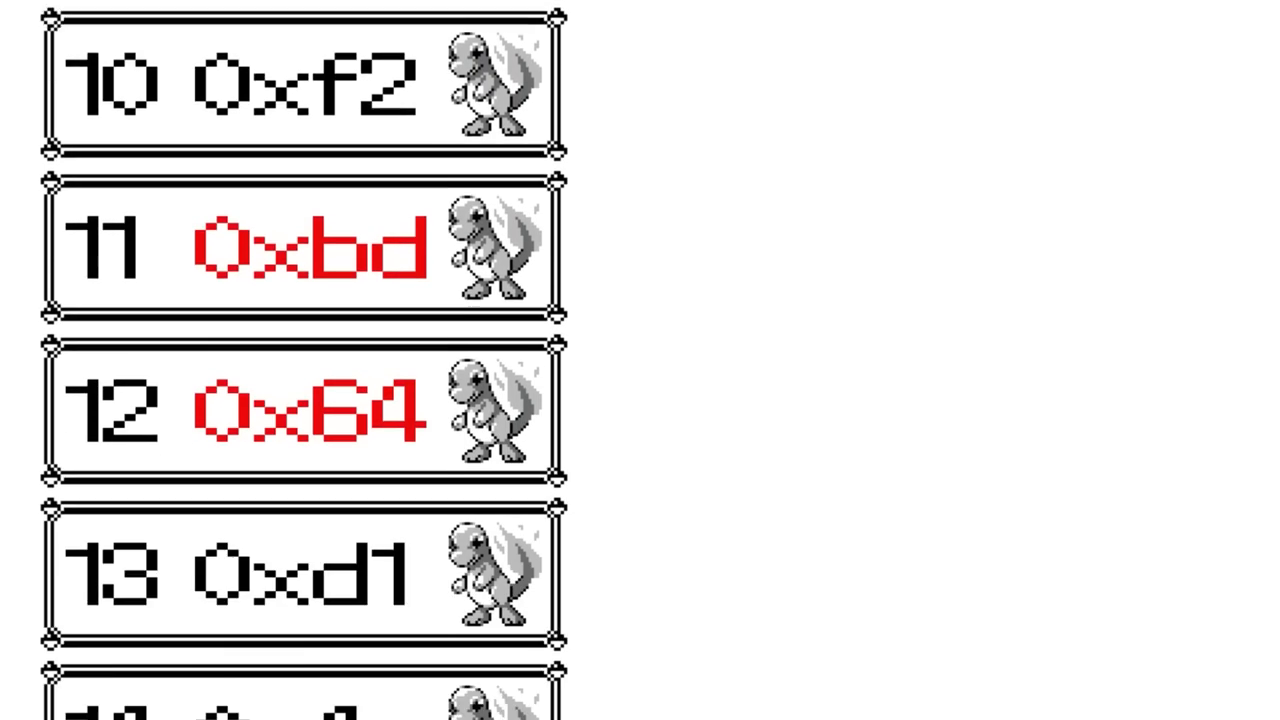
{"action": "scroll", "scroll_direction": "down", "scroll_amount": 3}
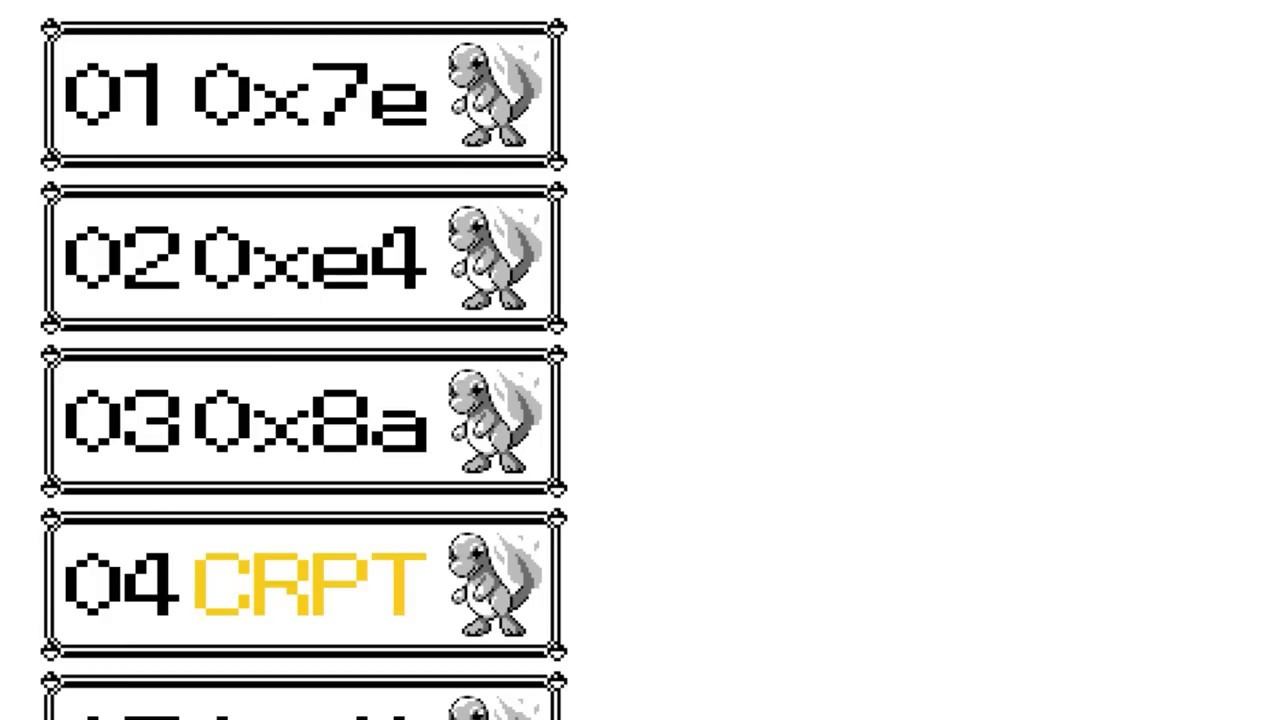
{"action": "scroll", "scroll_direction": "down", "scroll_amount": 3}
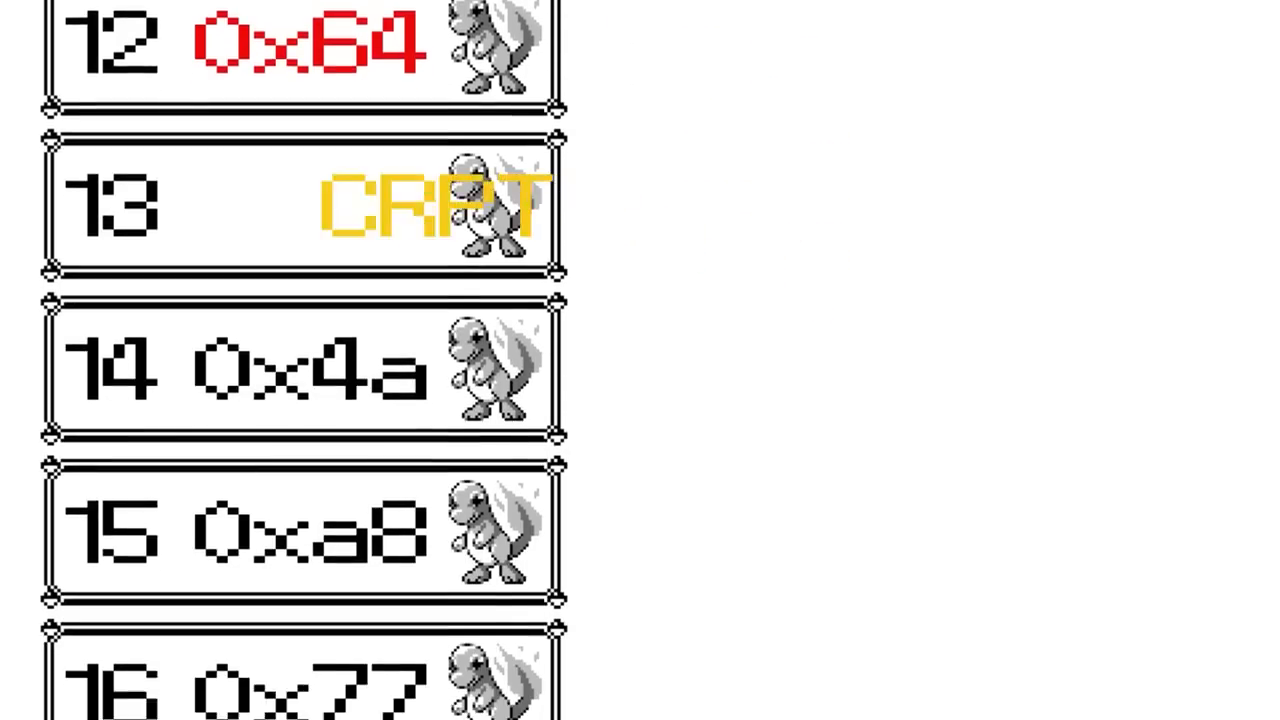
{"action": "scroll", "scroll_direction": "down", "scroll_amount": 3}
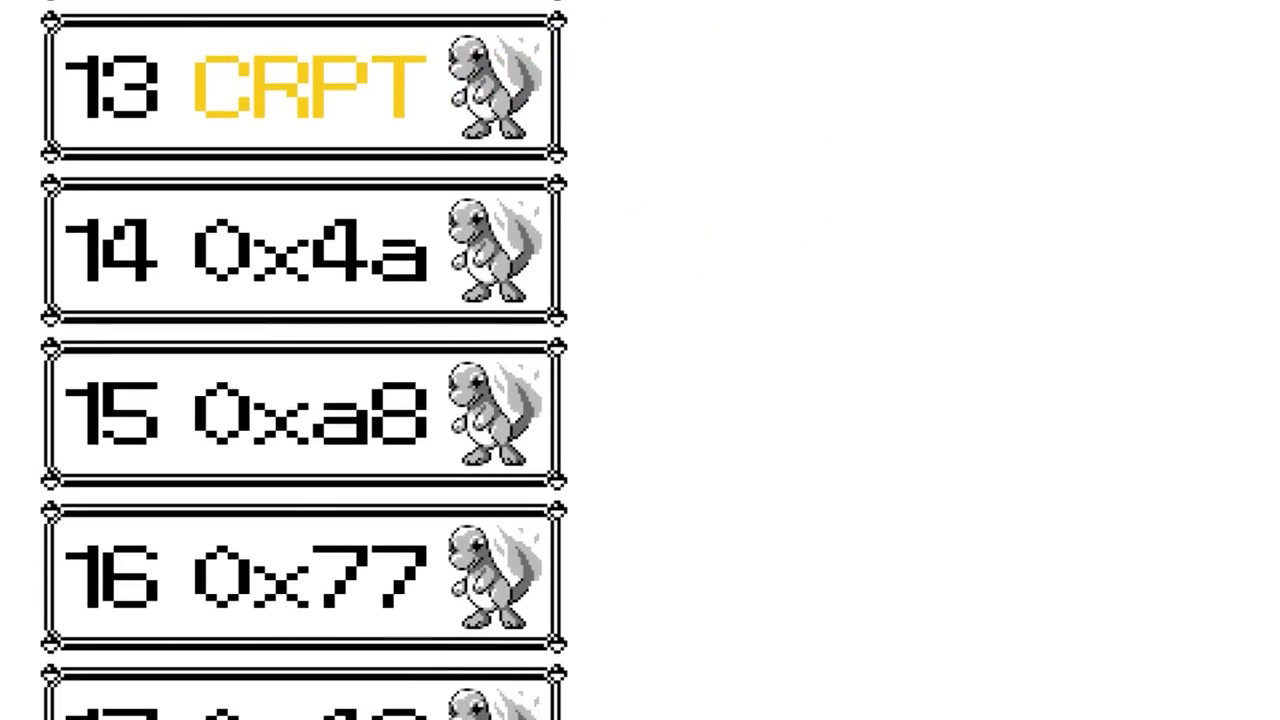